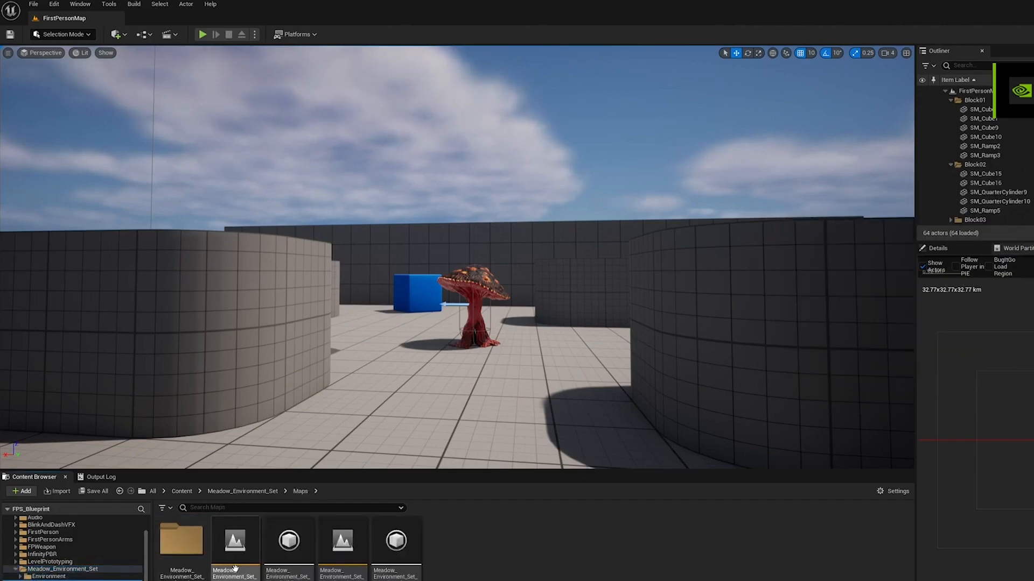
- Load the Meadow_Environment_Set_Map asset from the Meadow_Environment_Set Maps folder
double_click(235, 543)
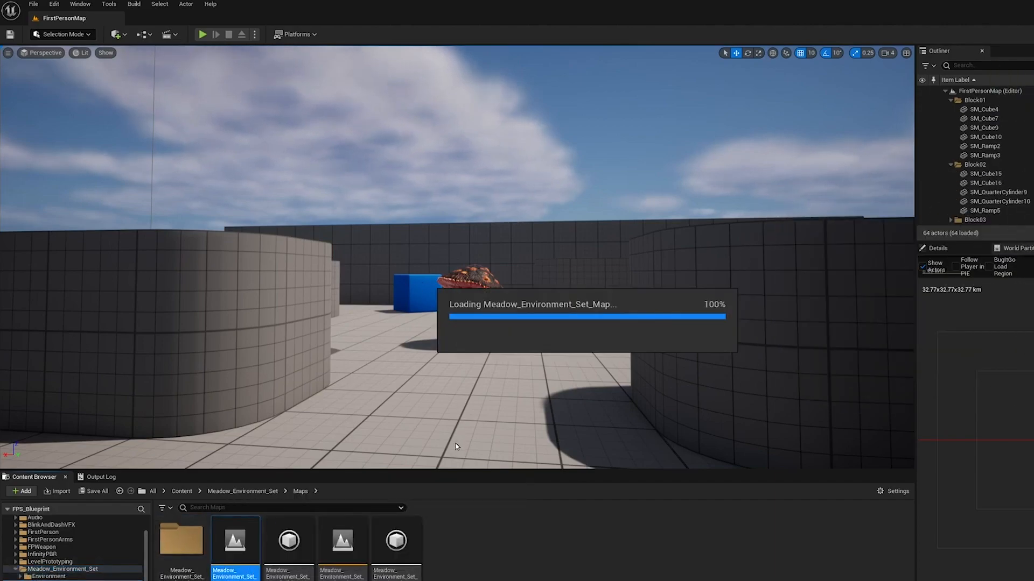